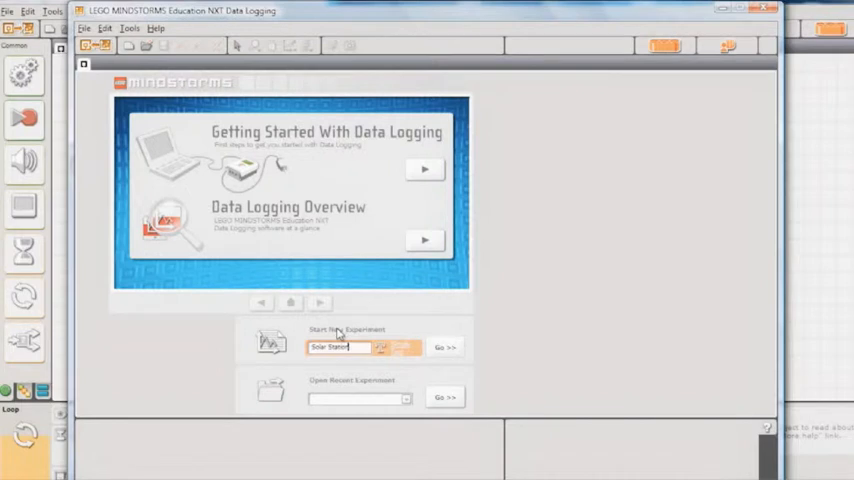
# Create the Solar Station experiment with an Energy sensor assigned to Port 1
pyautogui.click(444, 348)
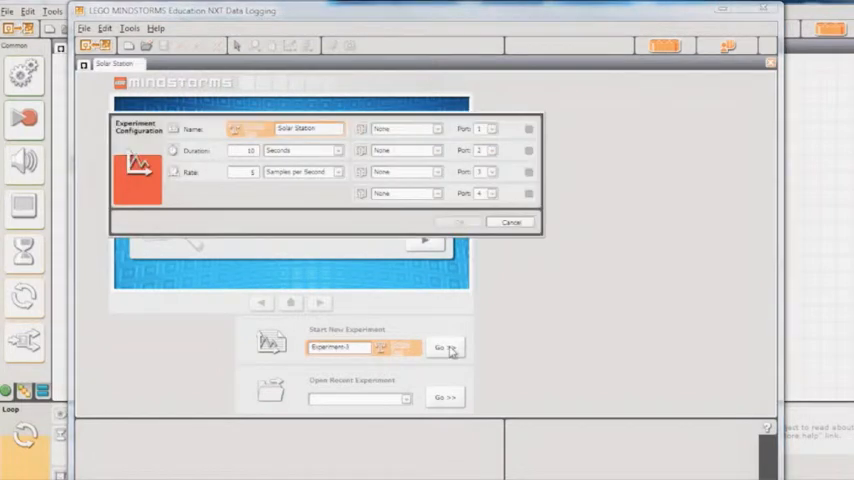
pyautogui.click(430, 128)
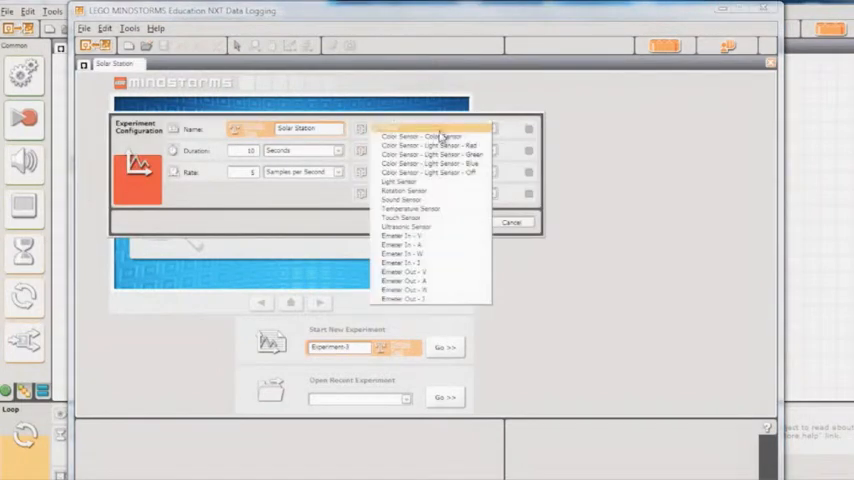
pyautogui.click(404, 236)
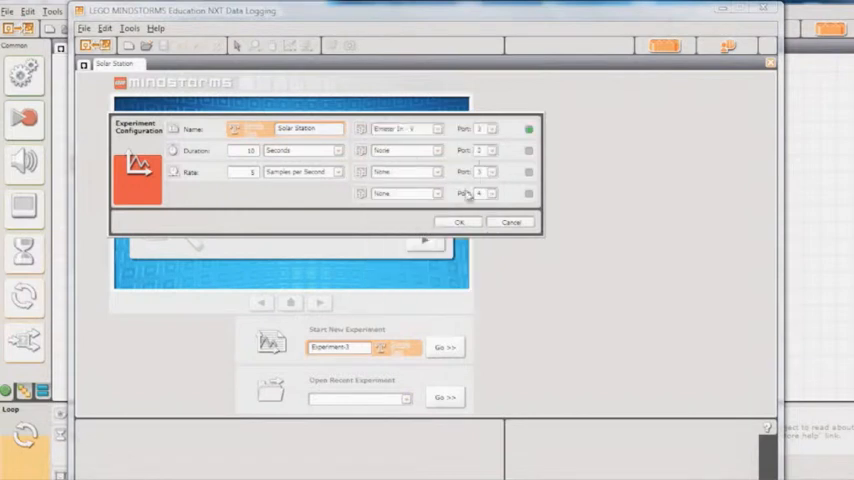
pyautogui.click(458, 220)
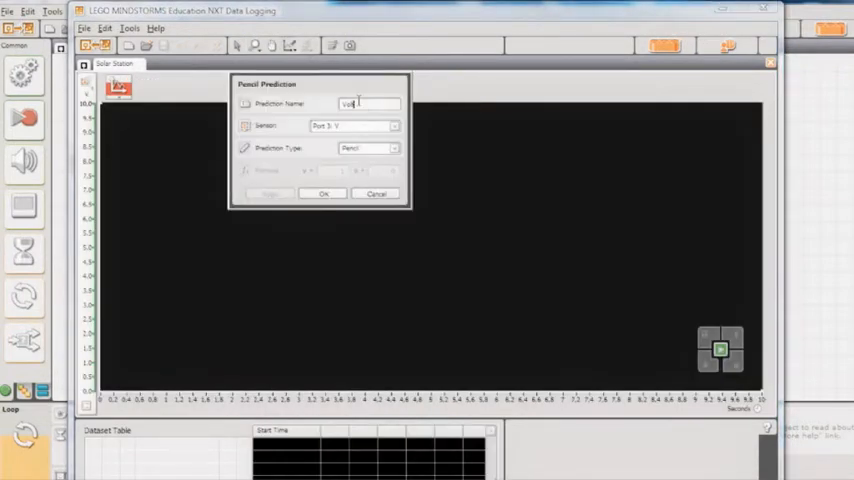
# Confirm the new prediction curve and download the Solar Station experiment to the NXT
pyautogui.click(322, 192)
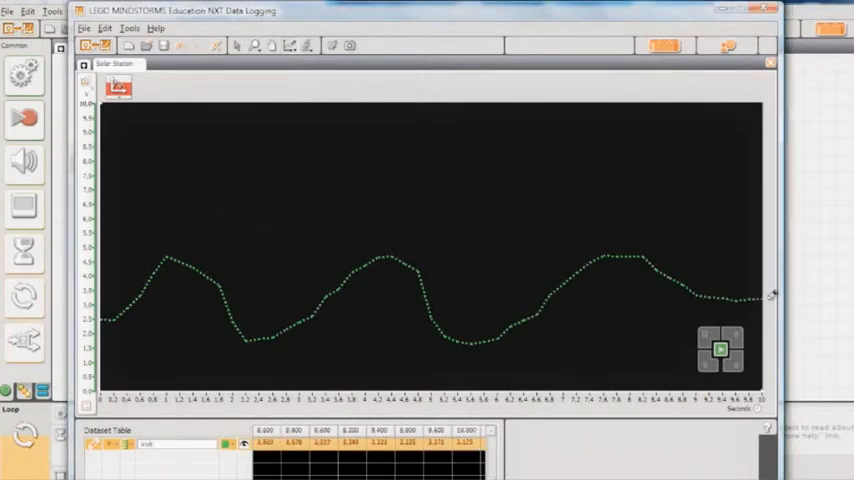
pyautogui.click(722, 352)
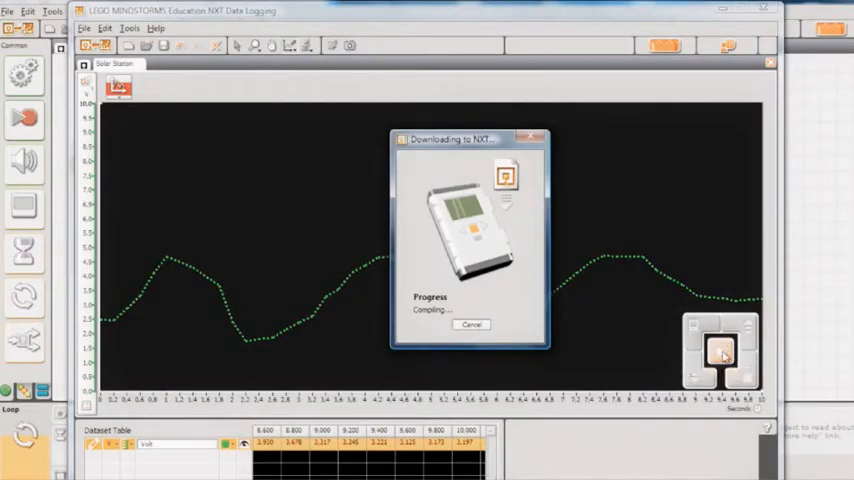